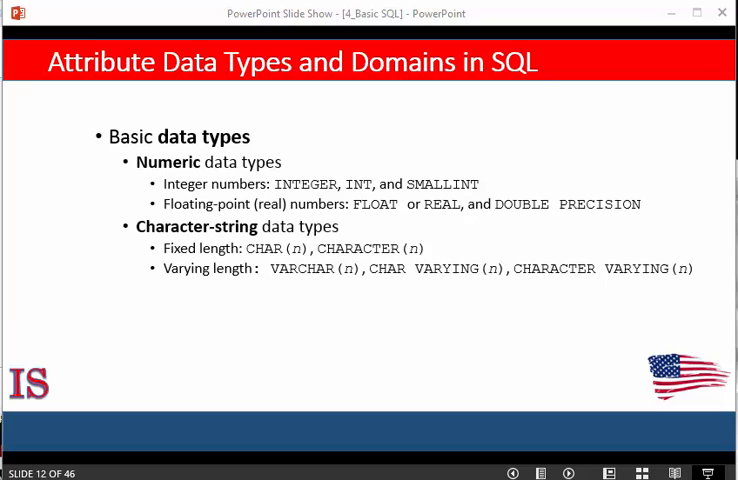
mouse_move(128, 232)
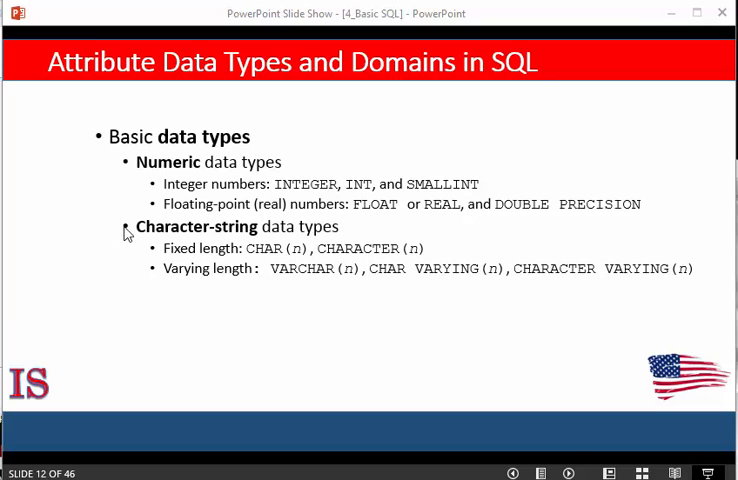
mouse_move(118, 232)
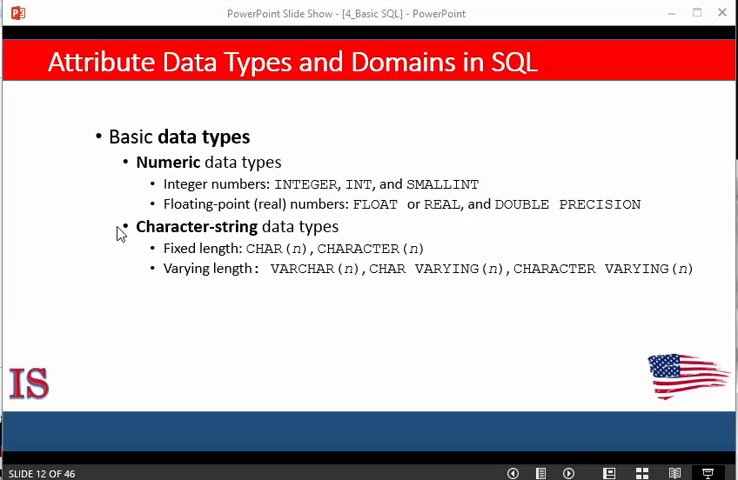
mouse_move(240, 262)
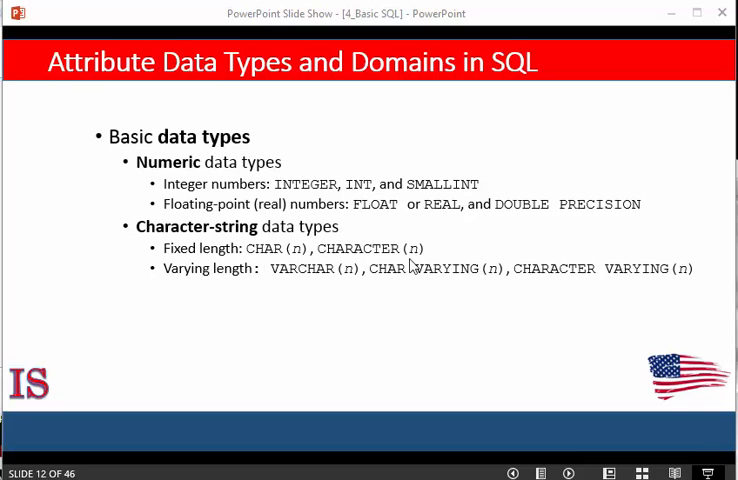
mouse_move(302, 256)
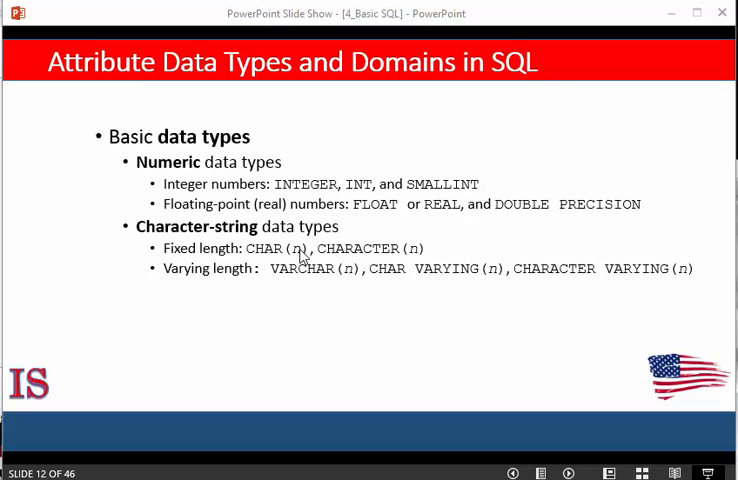
mouse_move(138, 260)
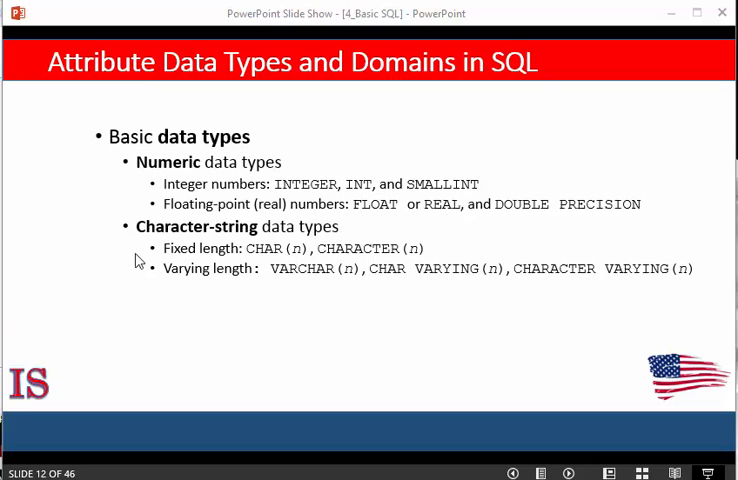
mouse_move(184, 288)
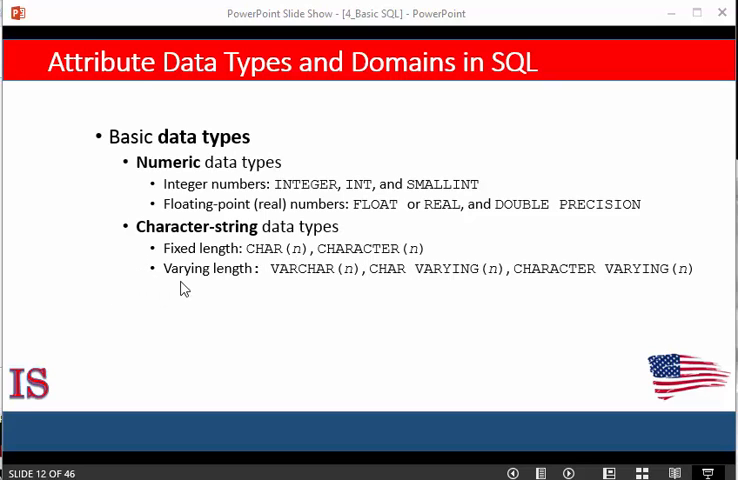
mouse_move(288, 292)
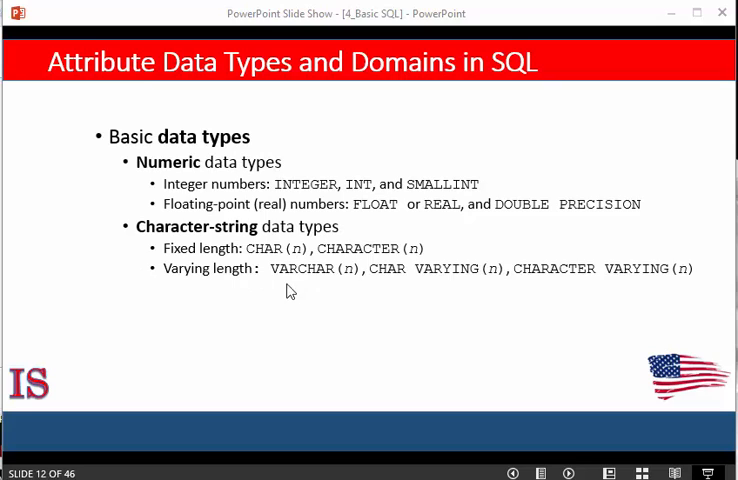
mouse_move(464, 288)
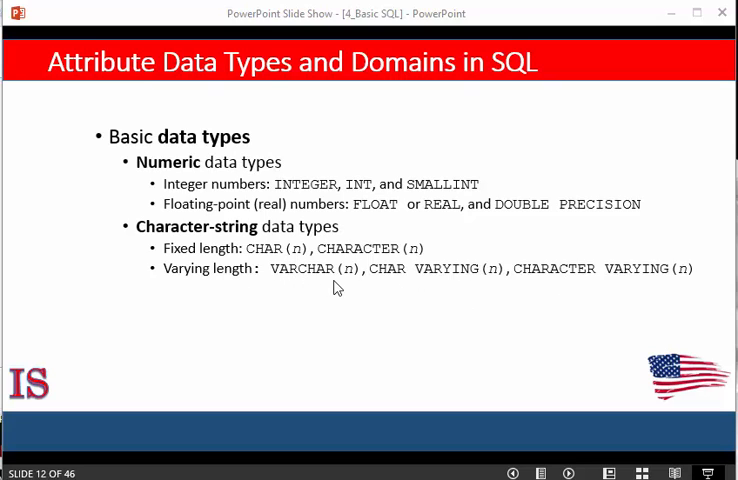
mouse_move(350, 288)
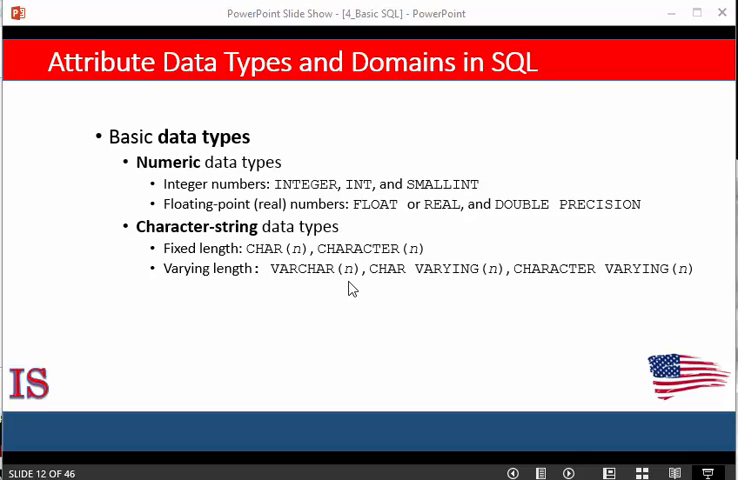
mouse_move(360, 284)
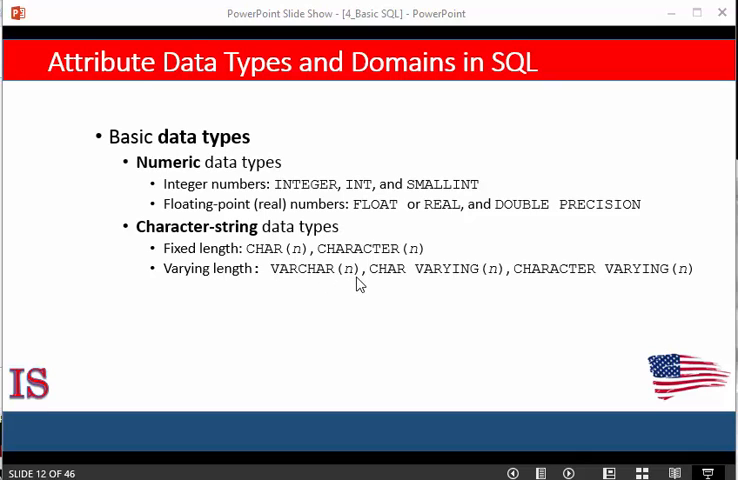
mouse_move(348, 340)
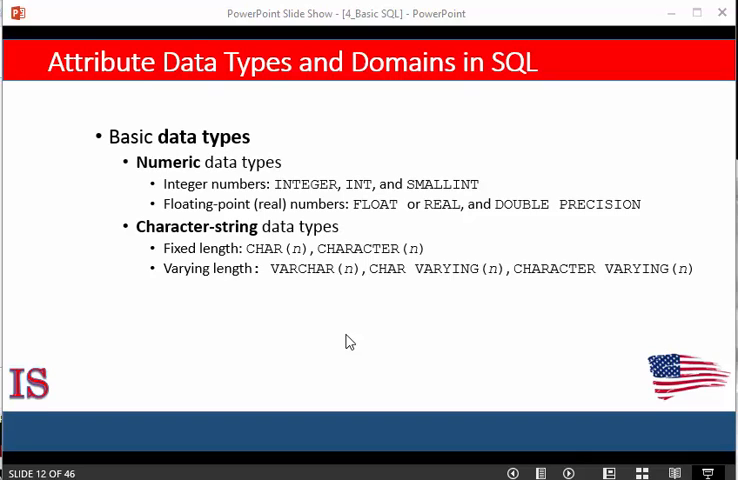
mouse_move(312, 320)
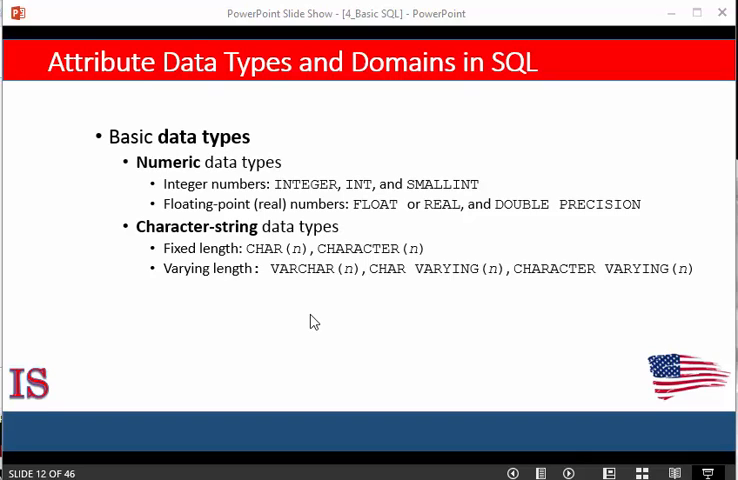
mouse_move(312, 388)
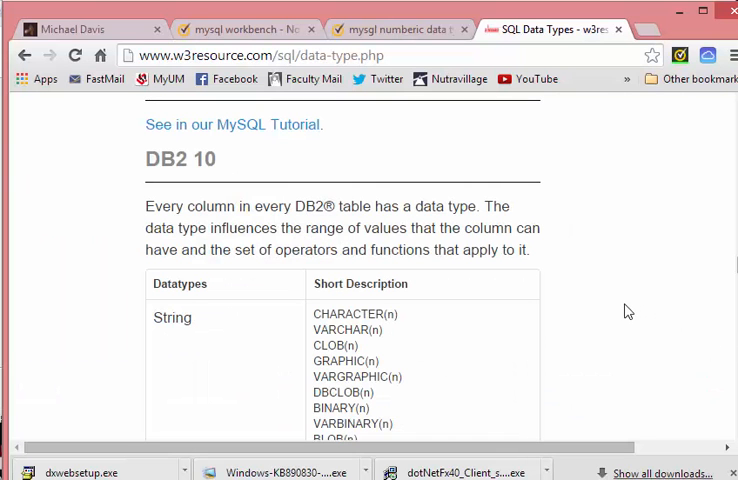
mouse_move(308, 258)
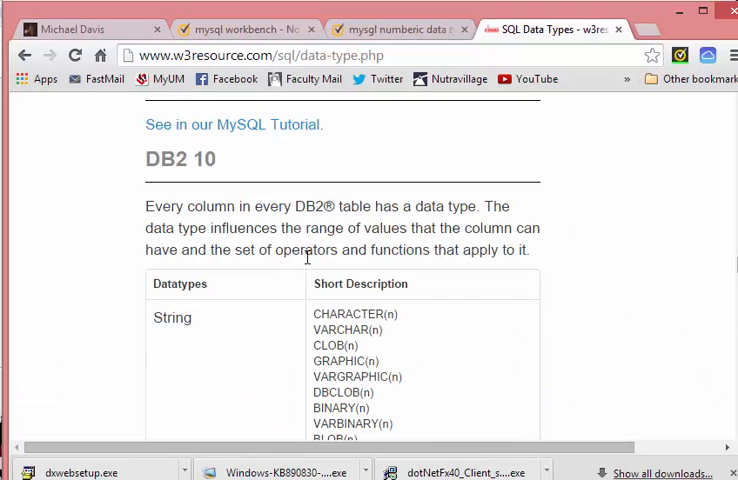
- Scroll the w3resource page to bring the DB2 string and numeric data types table into view
scroll(up, 3)
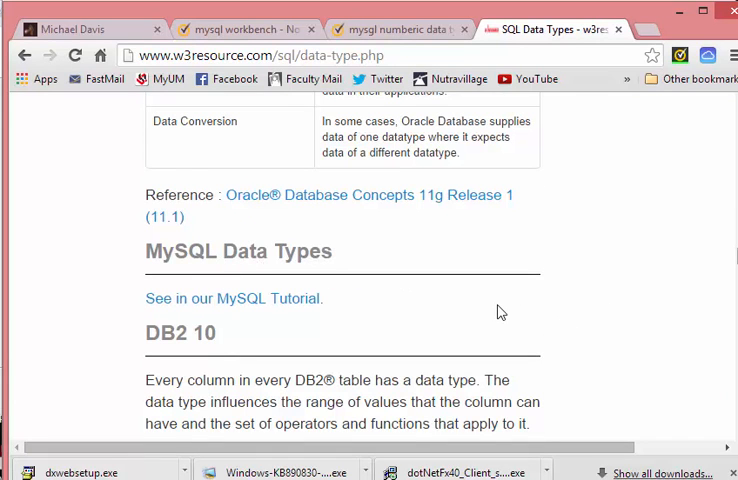
scroll(down, 3)
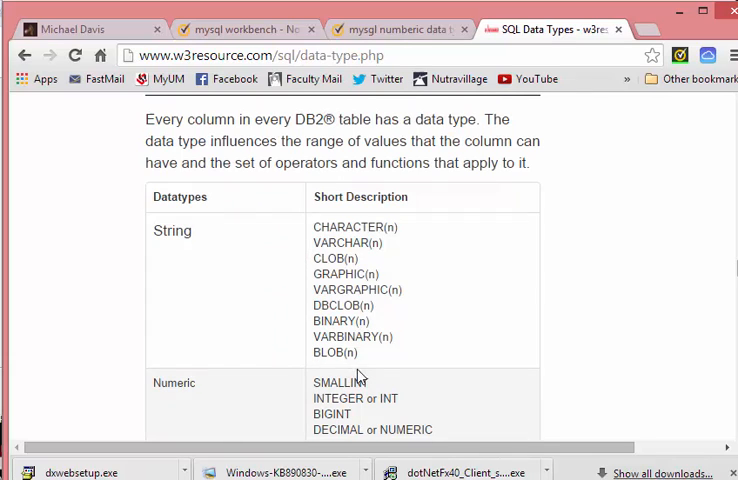
mouse_move(398, 224)
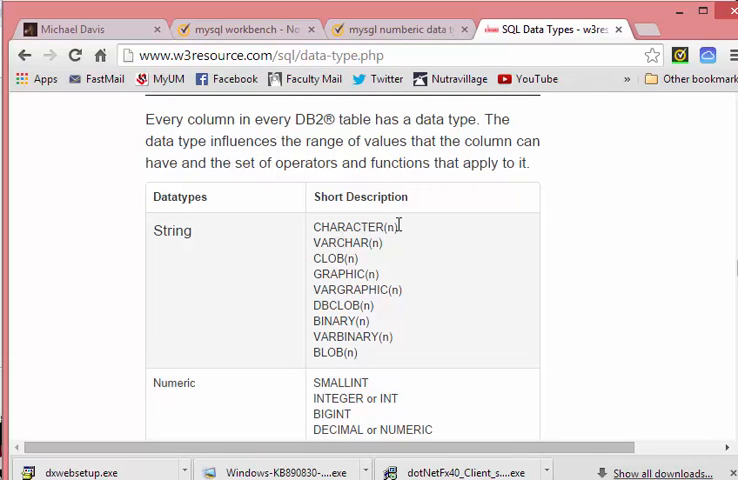
mouse_move(386, 250)
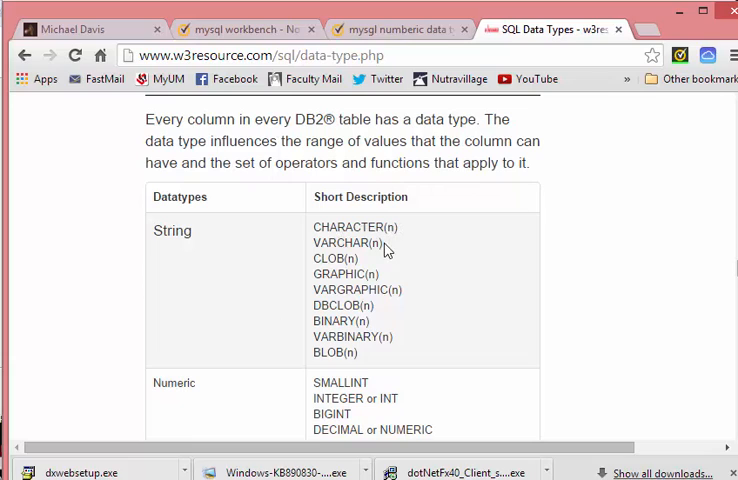
mouse_move(378, 228)
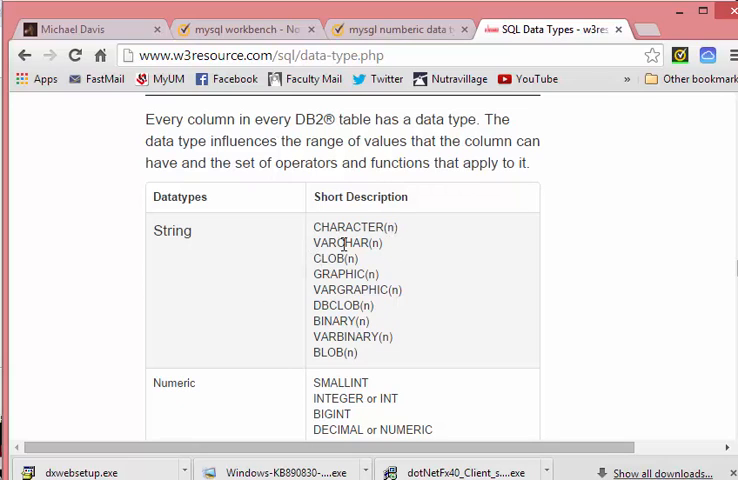
mouse_move(336, 246)
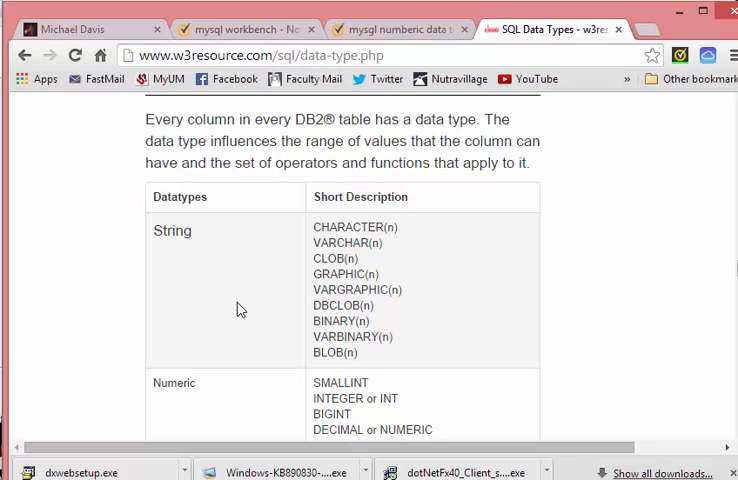
- Scroll past DB2's remaining categories down to Oracle's Character, Numeric and Date datatypes
scroll(down, 3)
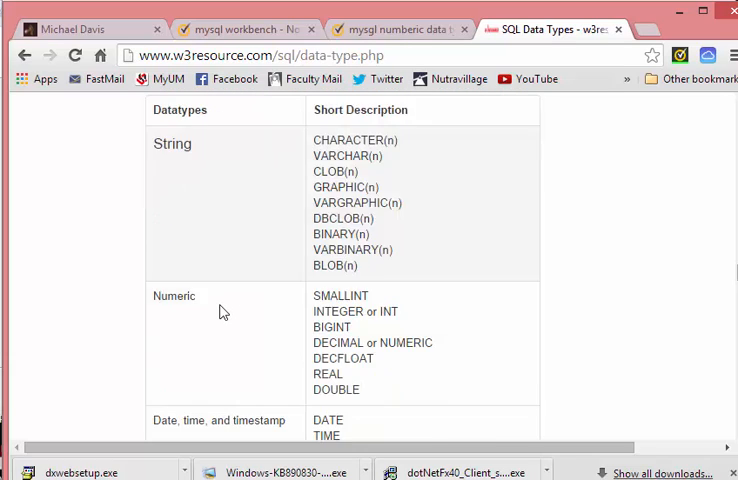
scroll(down, 3)
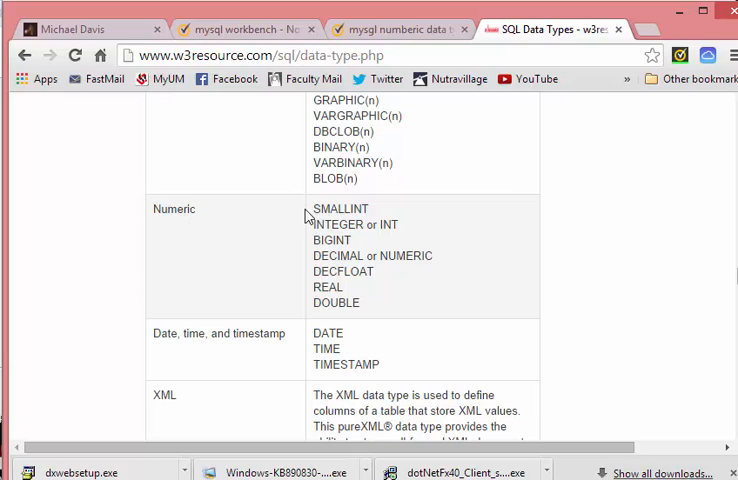
mouse_move(392, 224)
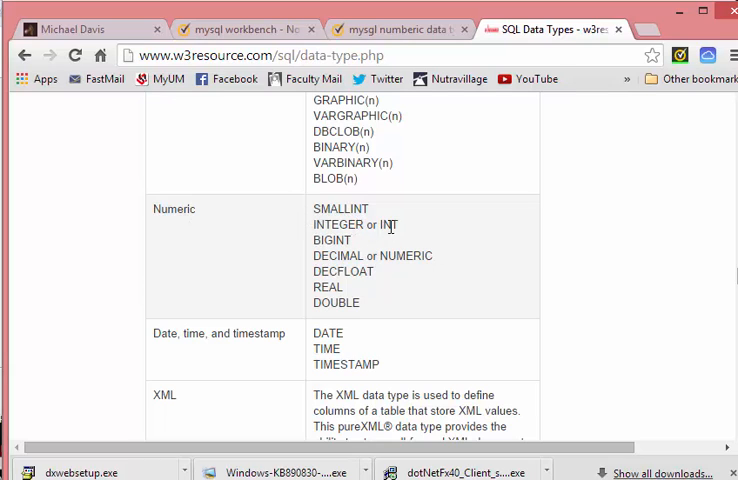
mouse_move(312, 272)
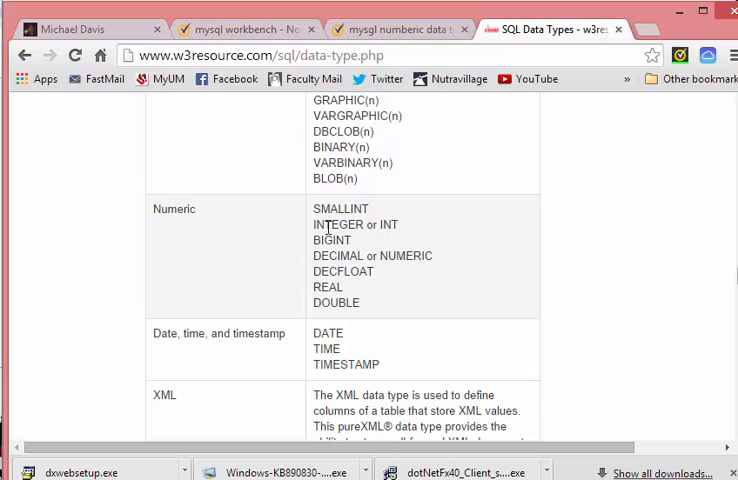
mouse_move(282, 256)
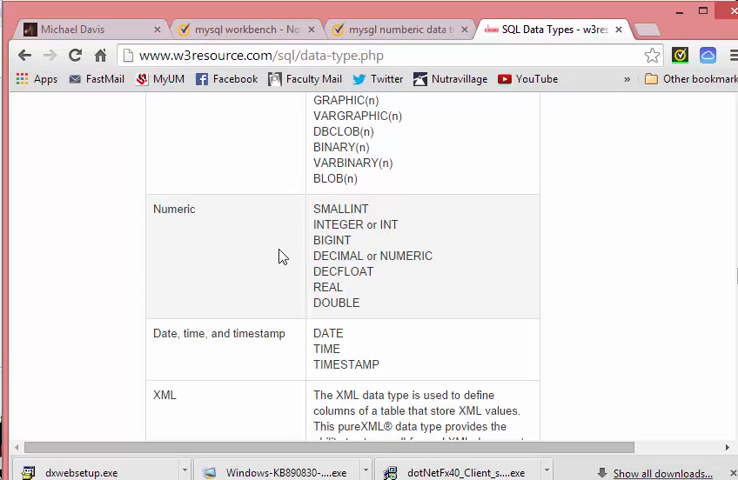
mouse_move(296, 260)
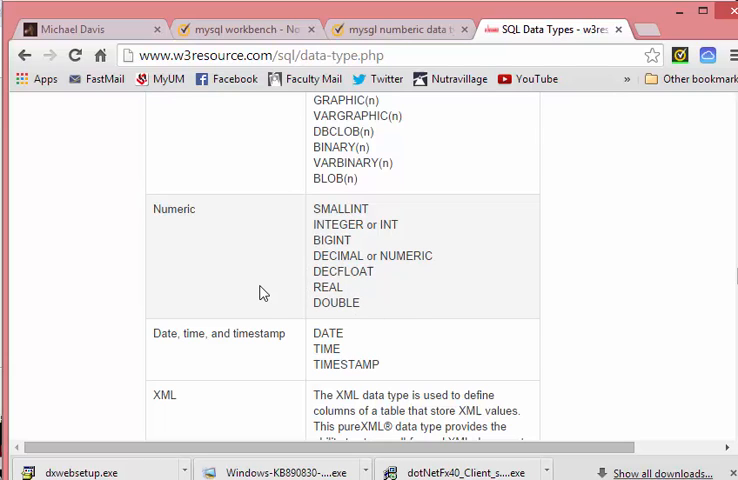
mouse_move(252, 292)
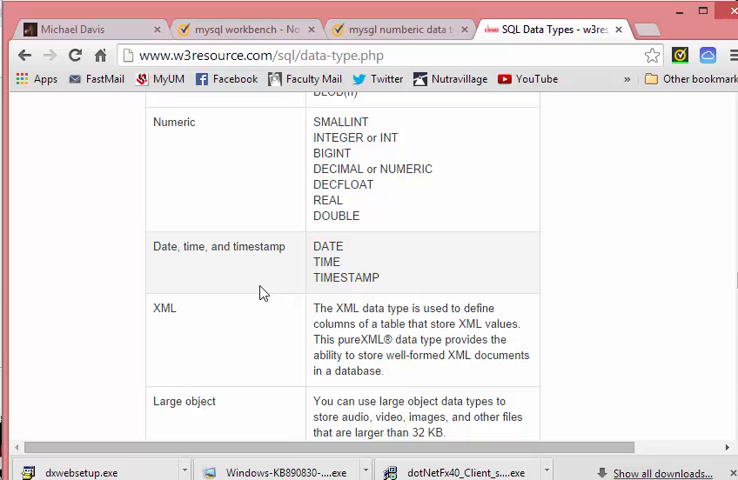
scroll(down, 3)
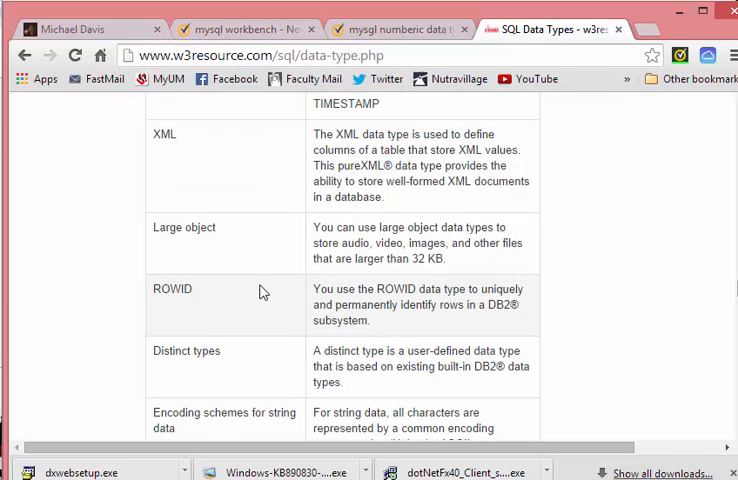
mouse_move(266, 316)
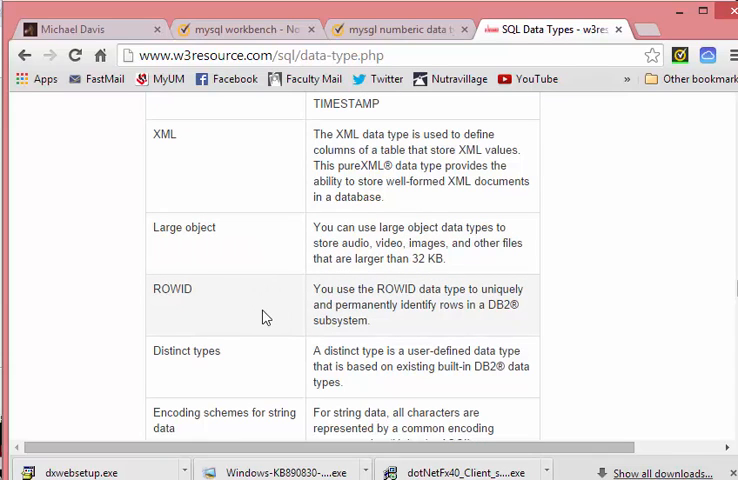
scroll(down, 3)
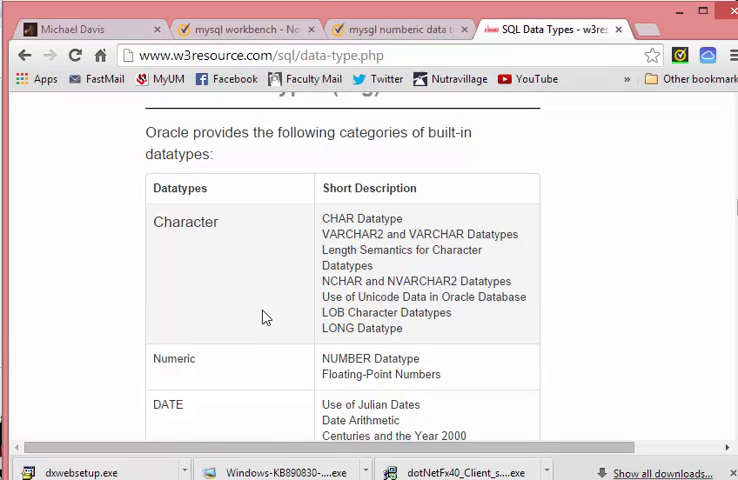
- Scroll to Oracle's LOB, RAW/LONG RAW and ROWID rows and focus the address bar
scroll(down, 3)
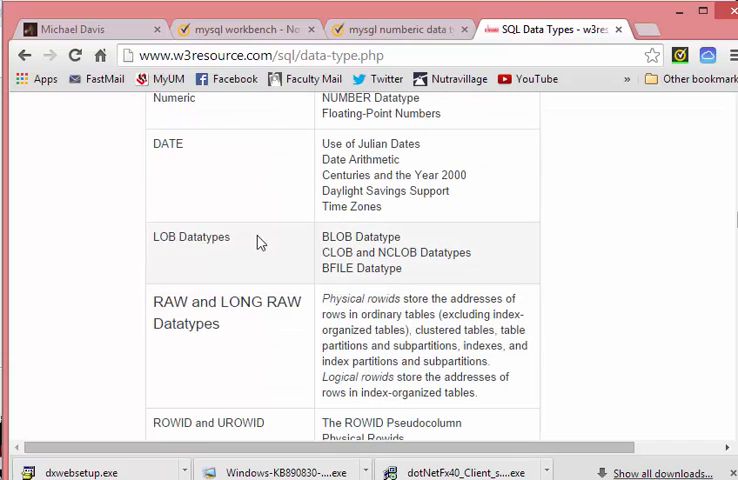
click(250, 56)
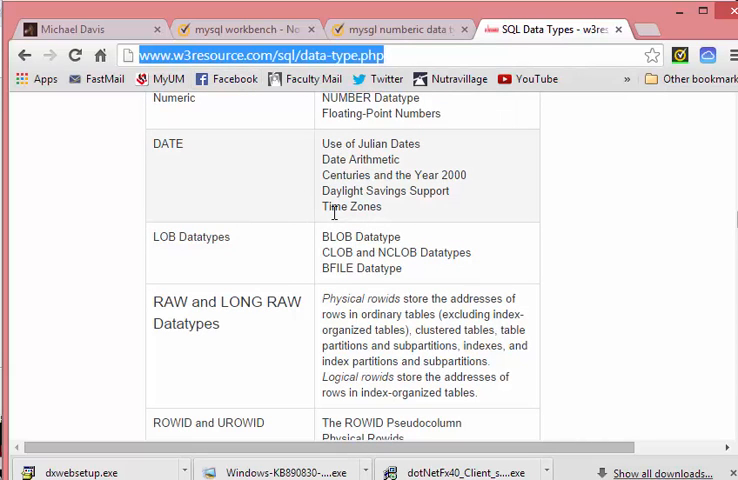
mouse_move(640, 176)
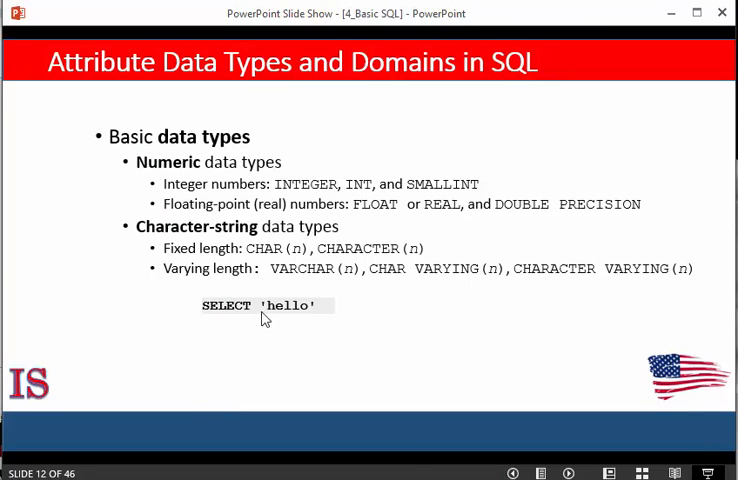
mouse_move(304, 332)
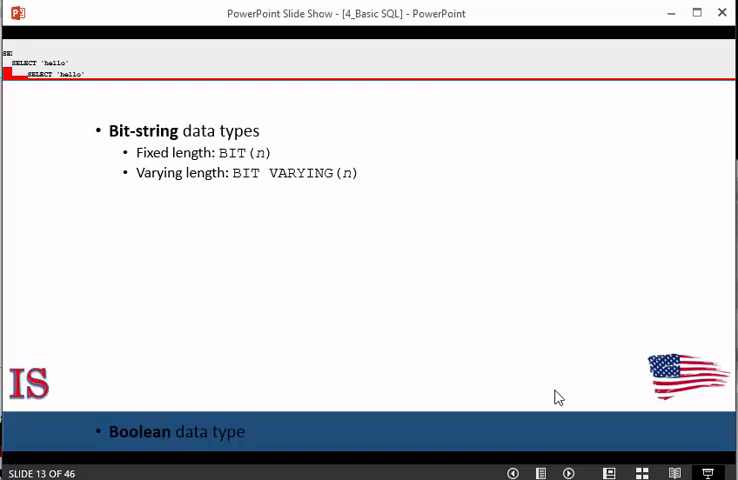
- Reveal the Boolean and ten-position DATE bullets on slide 13
key(right)
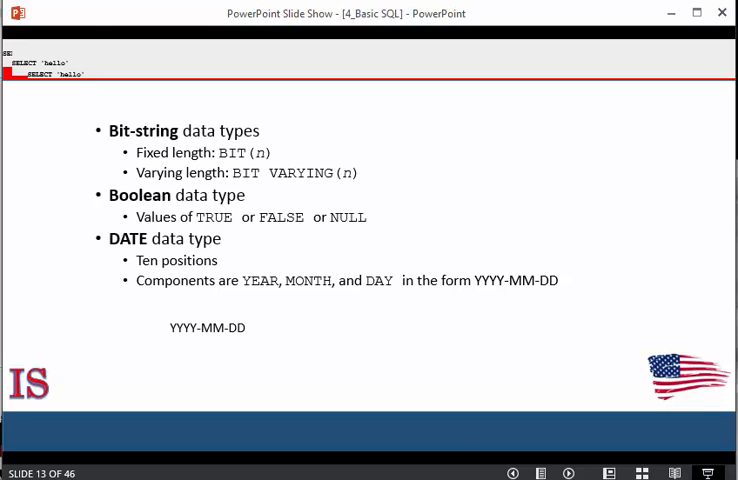
mouse_move(594, 388)
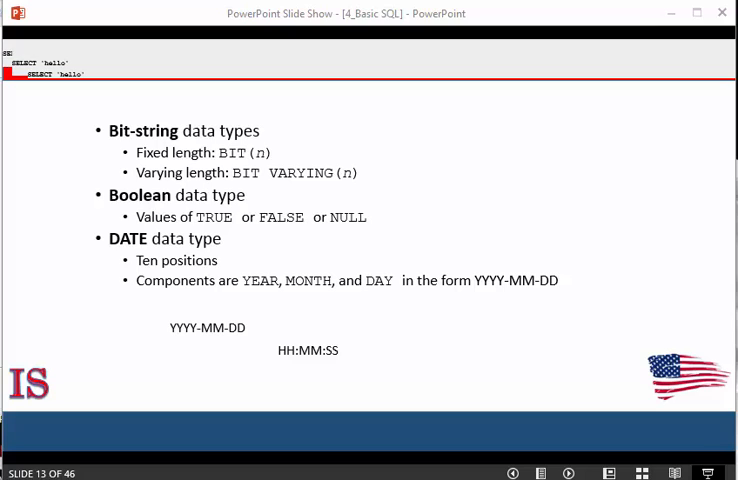
mouse_move(542, 392)
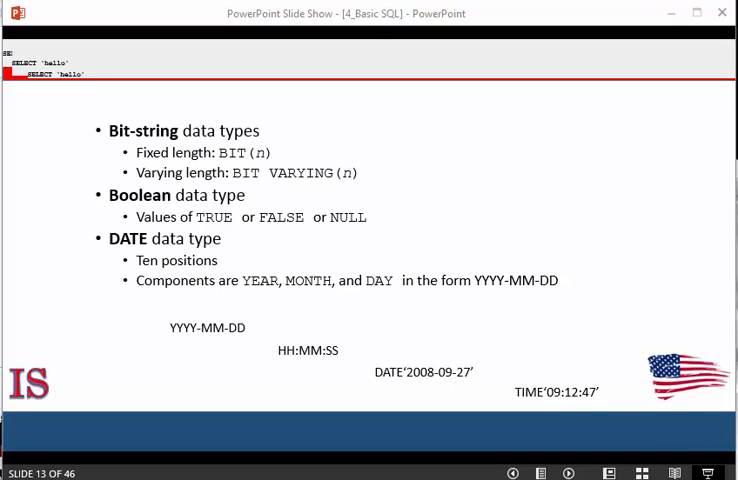
- Advance the slide show to slide 14 on TIMESTAMP and INTERVAL types
click(574, 468)
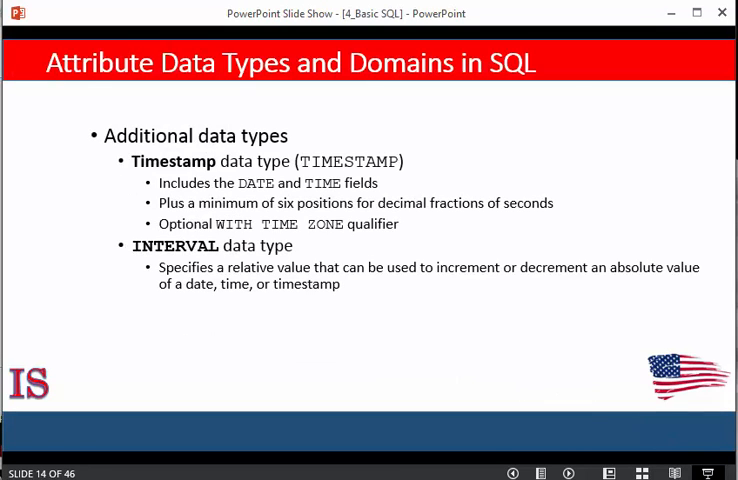